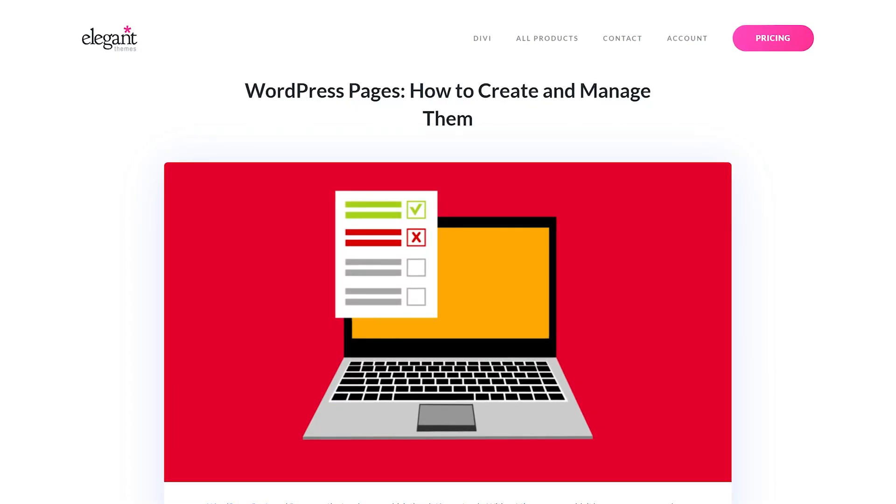
# Step: Scroll through the Elegant Themes article intro on creating and managing WordPress pages
pyautogui.scroll(-3)
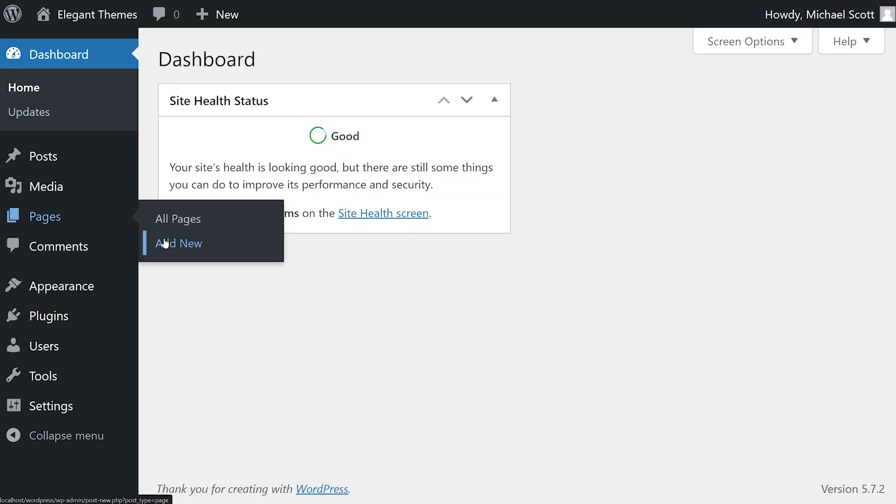
# Step: Start a new blank page from Pages > Add New in the admin sidebar
pyautogui.click(178, 243)
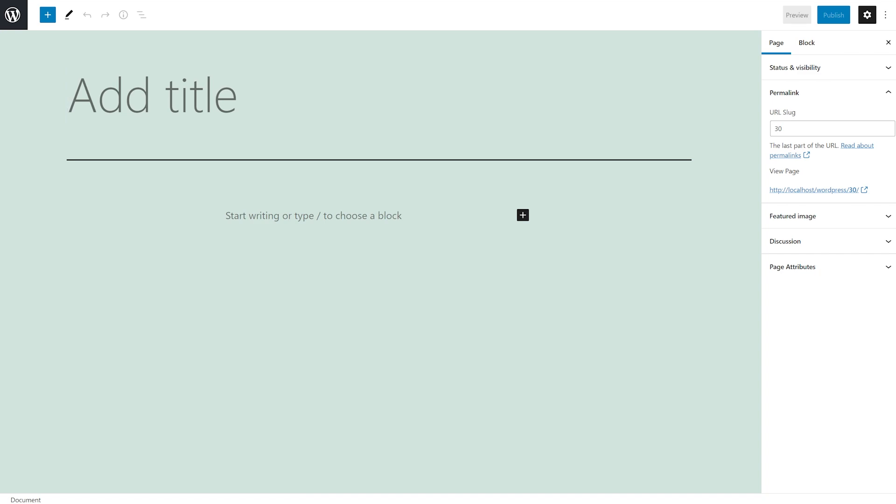
# Step: Title the page 'About Us' with slug 'about' and body text, and publish it
pyautogui.click(151, 94)
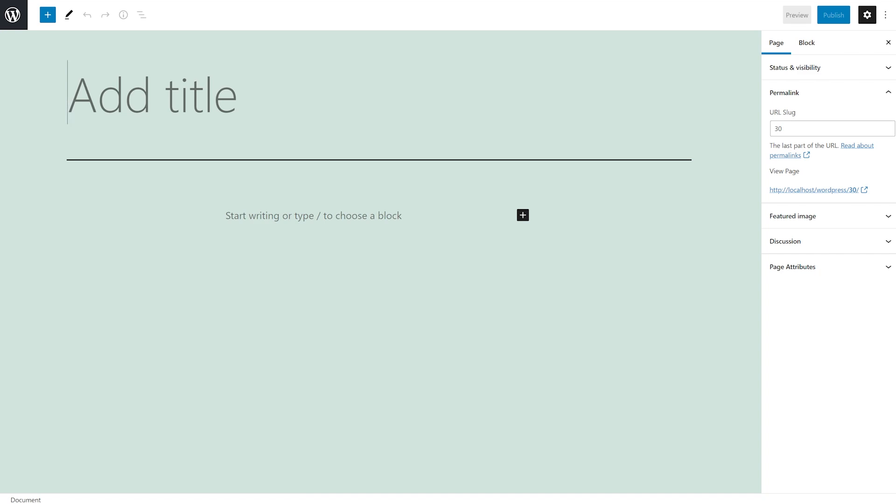
pyautogui.write('About Us')
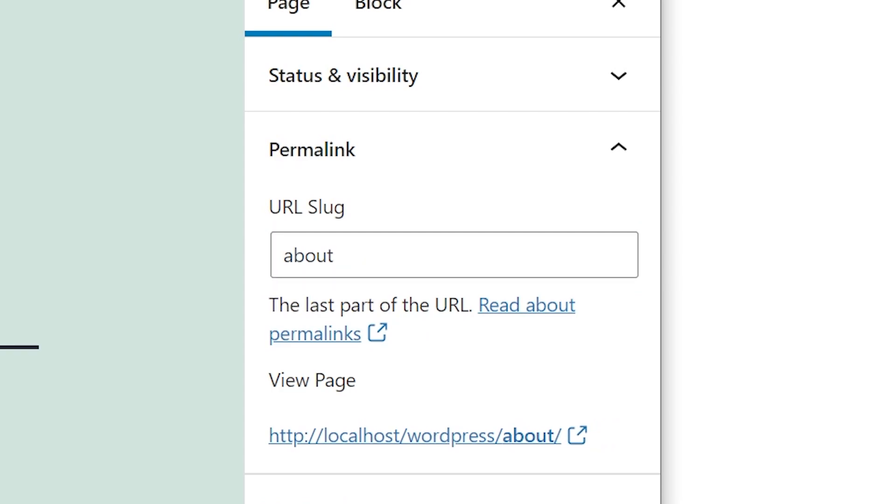
pyautogui.scroll(-3)
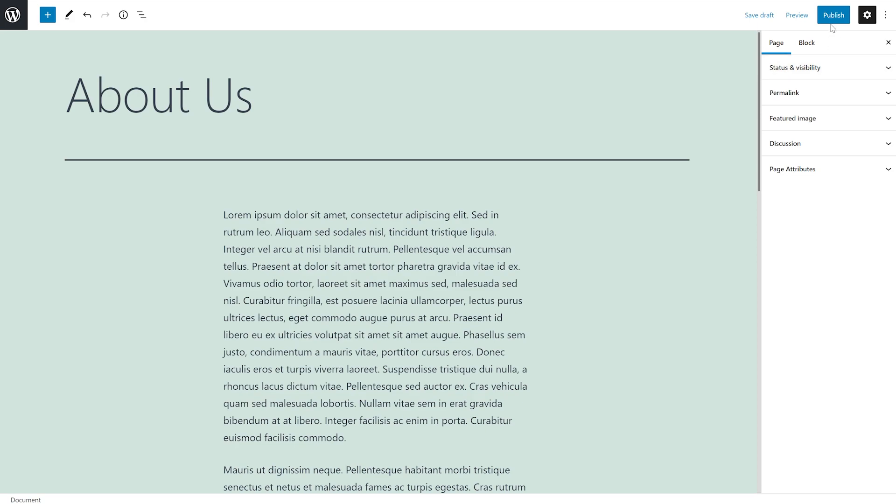
pyautogui.click(832, 15)
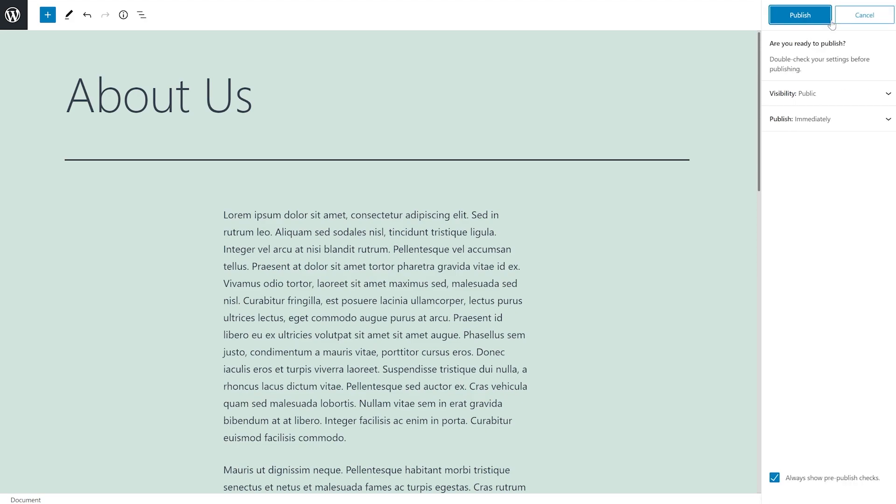
pyautogui.click(800, 15)
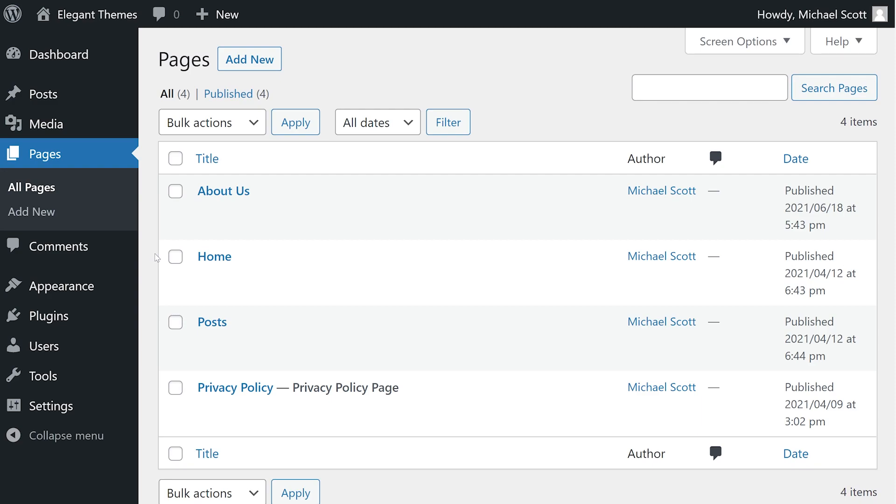
pyautogui.moveTo(66, 285)
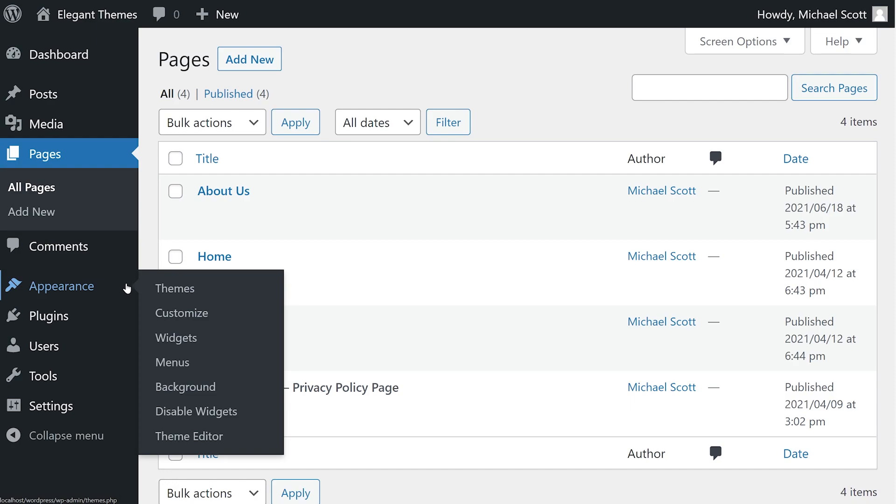
# Step: Add the About Us page to the Main menu and enable auto-adding new top-level pages
pyautogui.click(172, 361)
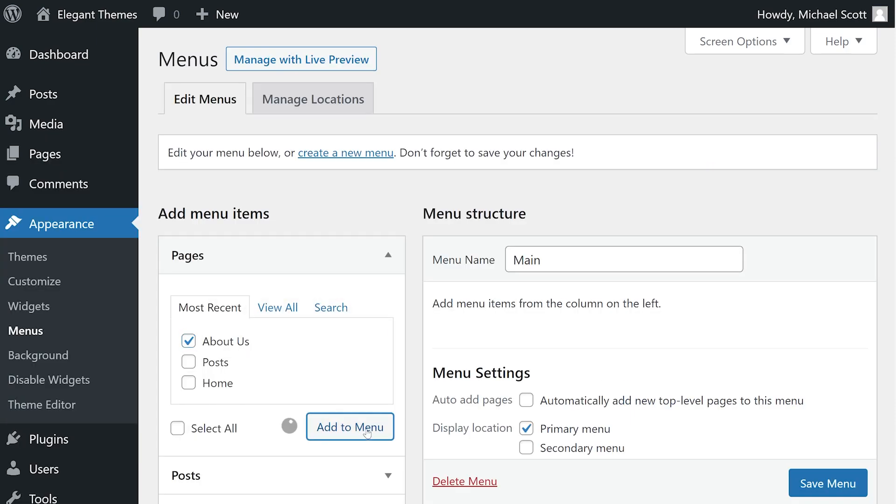
pyautogui.click(349, 427)
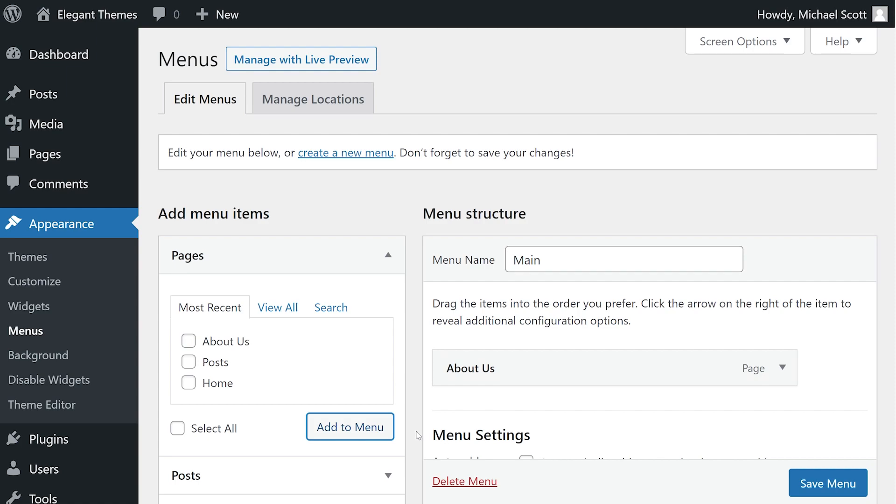
pyautogui.scroll(-3)
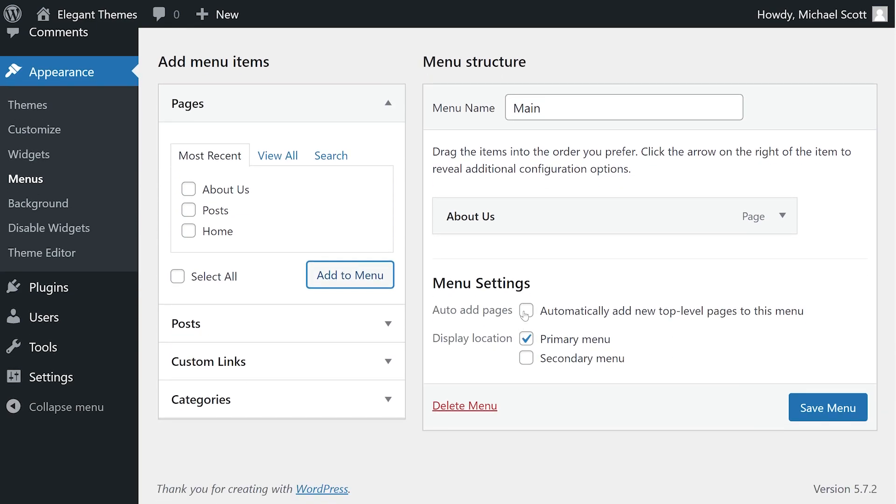
pyautogui.click(526, 310)
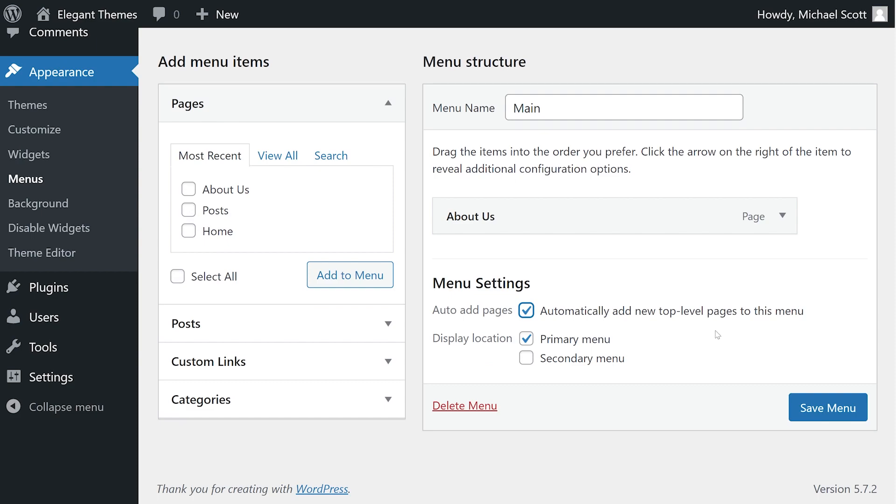
pyautogui.moveTo(769, 338)
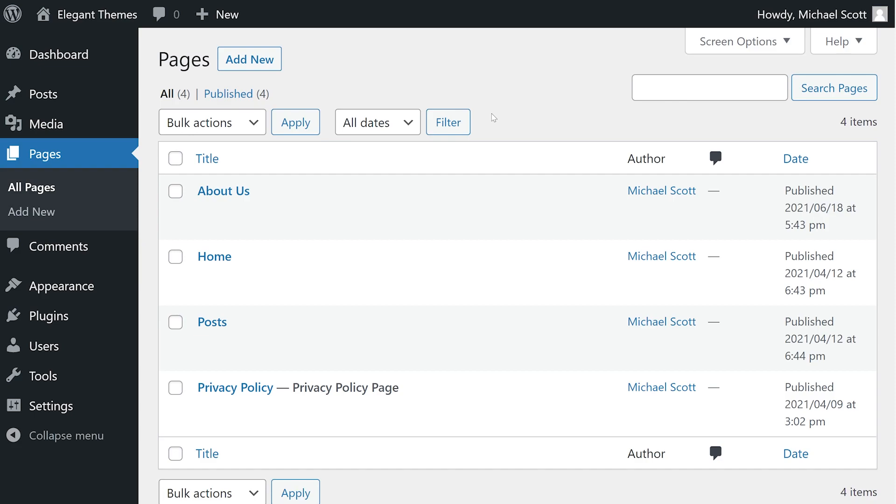
pyautogui.click(206, 158)
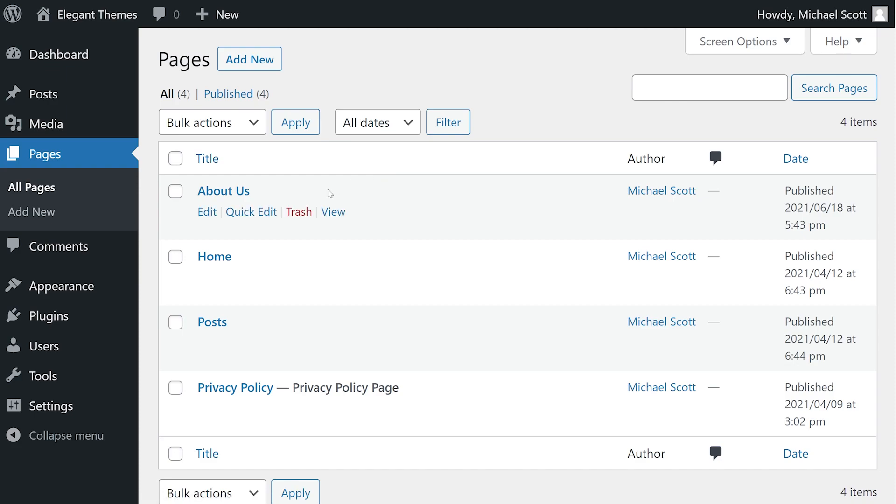
pyautogui.moveTo(297, 201)
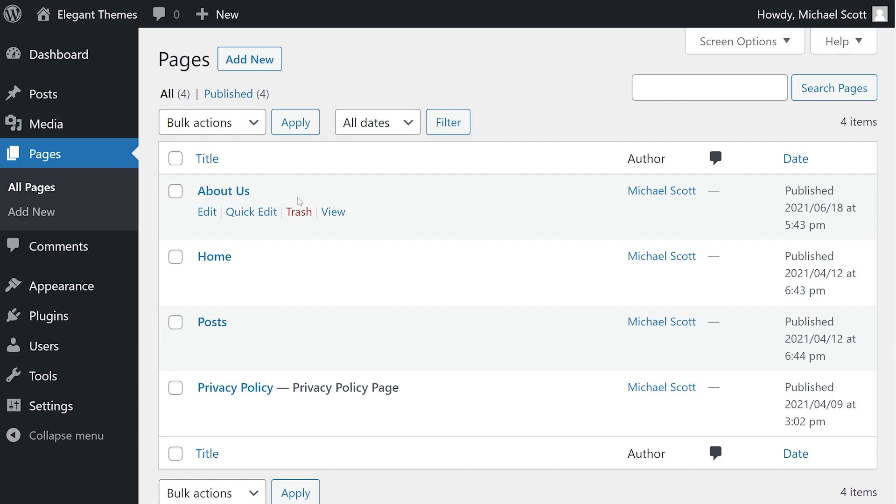
pyautogui.click(250, 211)
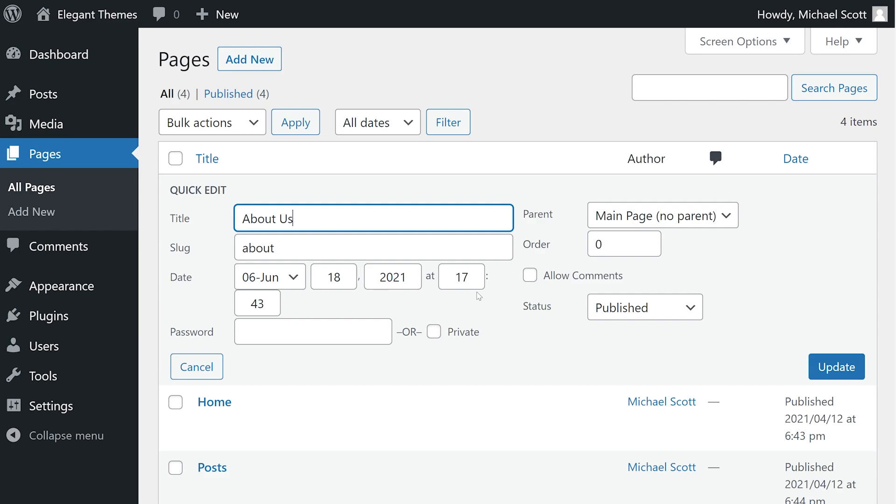
pyautogui.click(835, 366)
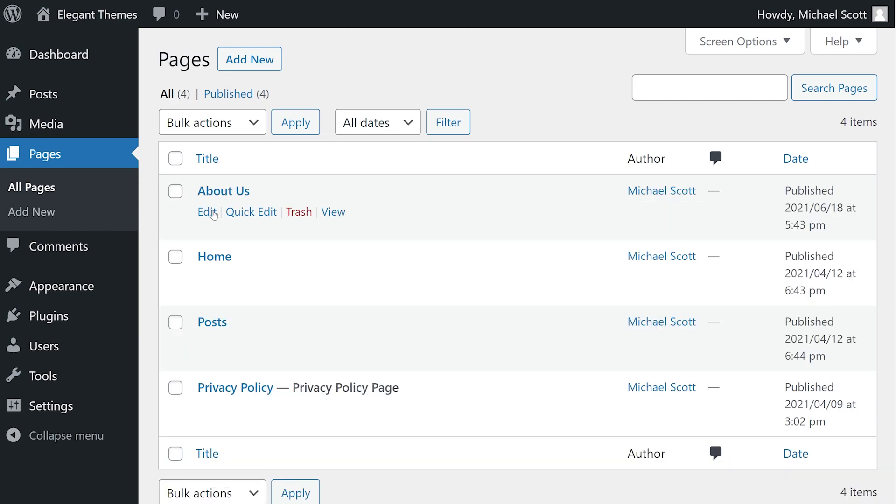
pyautogui.moveTo(207, 211)
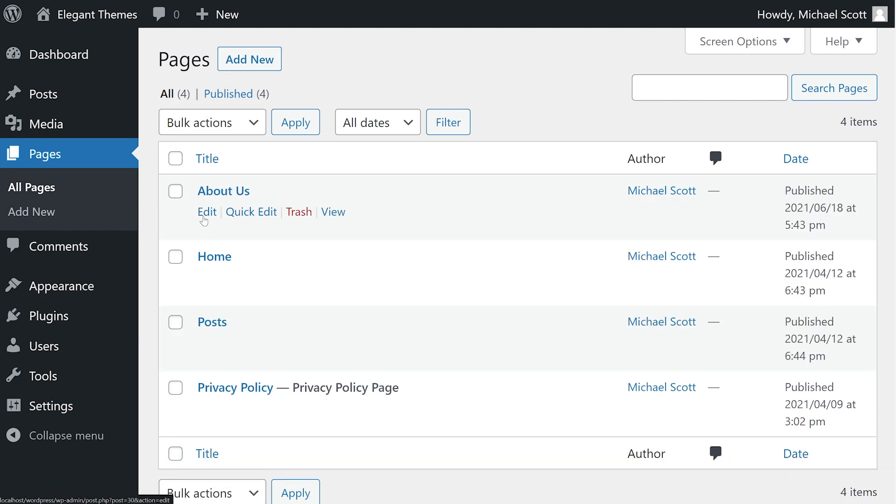